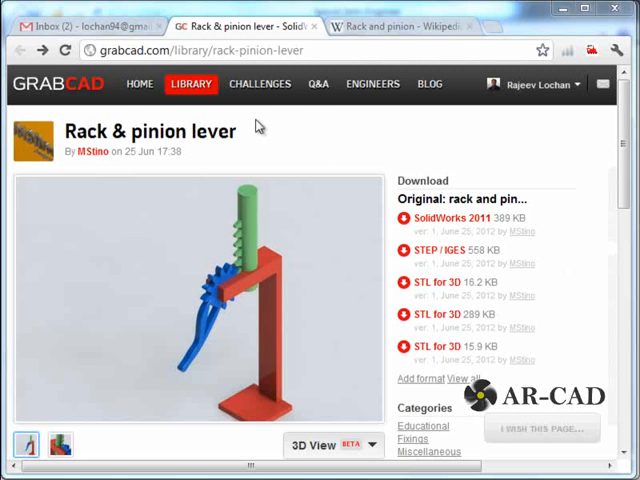
pyautogui.moveTo(251, 131)
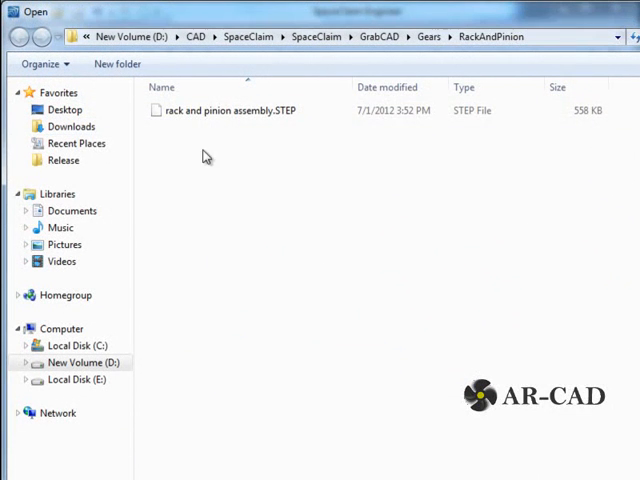
# Open rack and pinion assembly.STEP from the RackAndPinion folder in SpaceClaim.
pyautogui.click(230, 110)
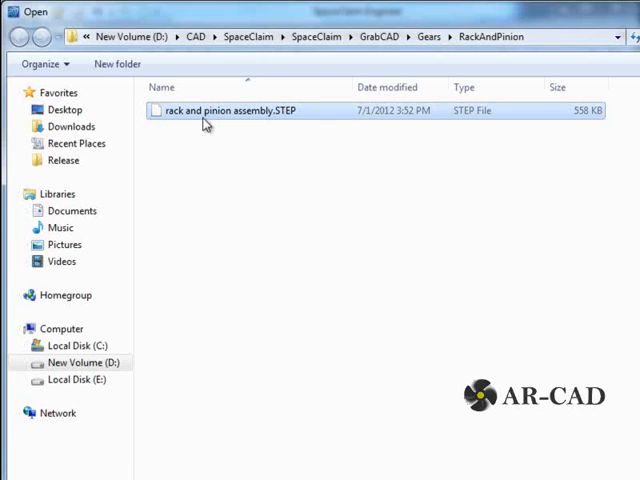
pyautogui.doubleClick(235, 111)
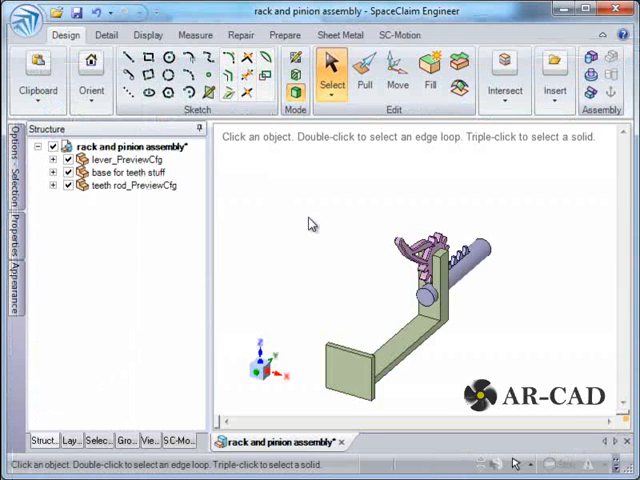
pyautogui.moveTo(390, 178)
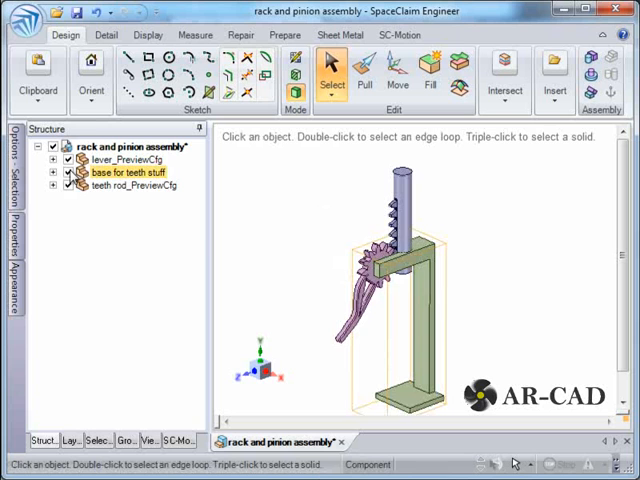
pyautogui.click(130, 186)
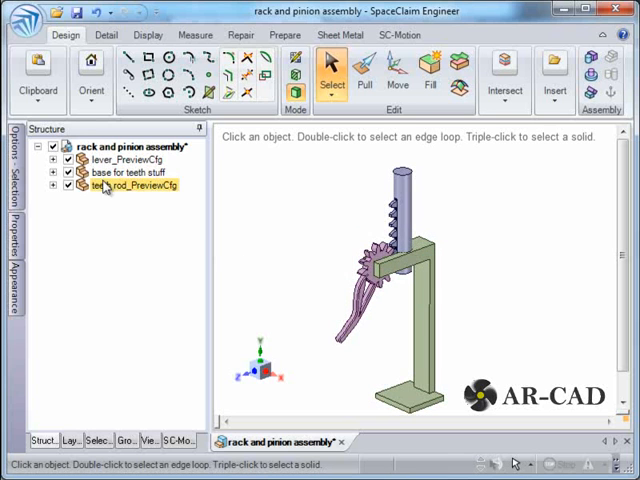
pyautogui.click(128, 173)
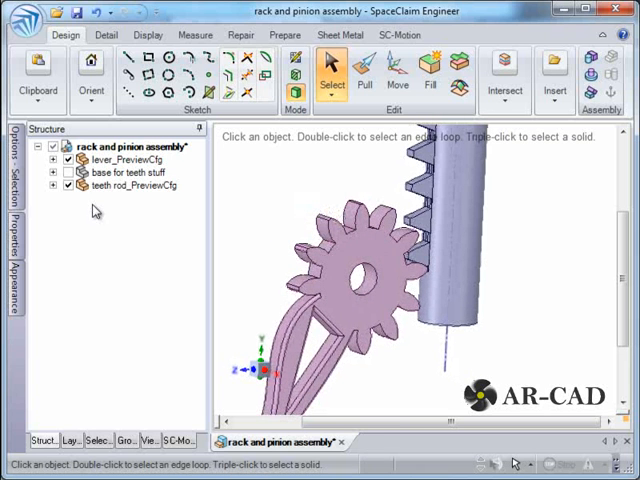
pyautogui.click(69, 172)
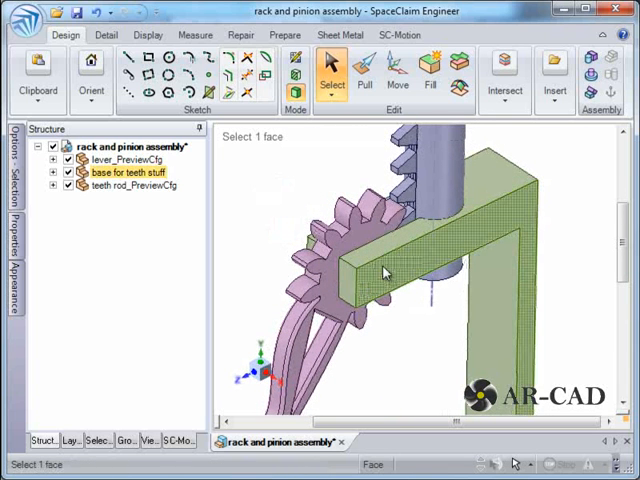
# Align the lever's bore with the base hole, then expand the tree to check Align entries.
pyautogui.click(430, 268)
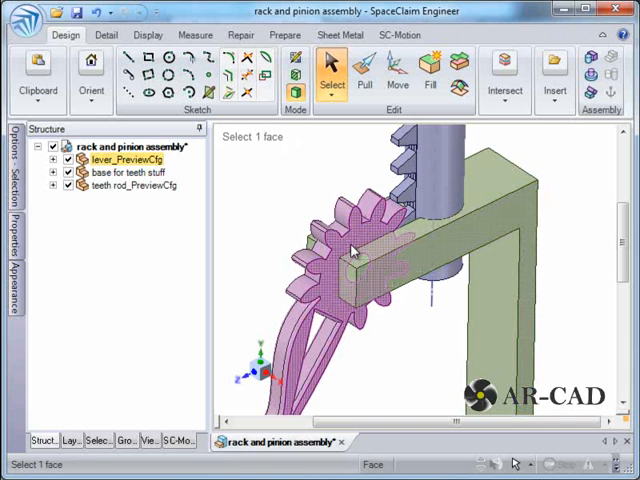
pyautogui.click(130, 173)
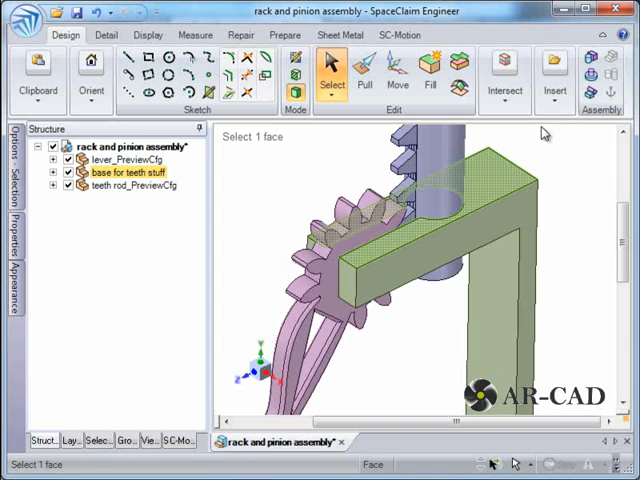
pyautogui.click(375, 275)
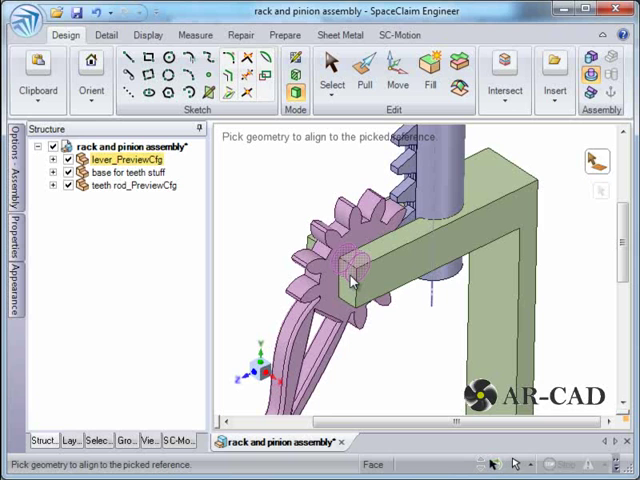
pyautogui.click(350, 262)
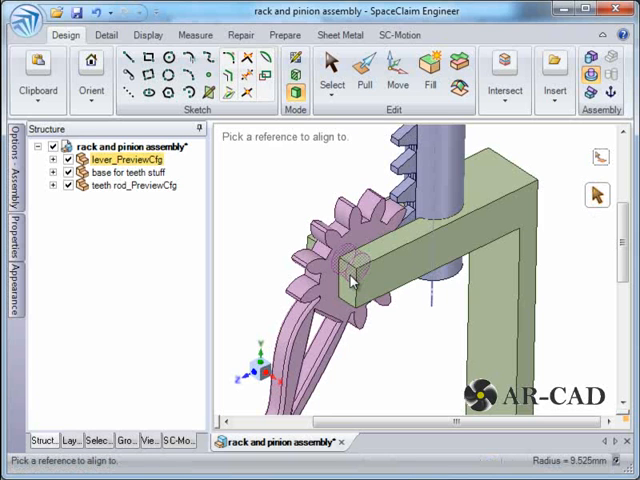
pyautogui.click(124, 173)
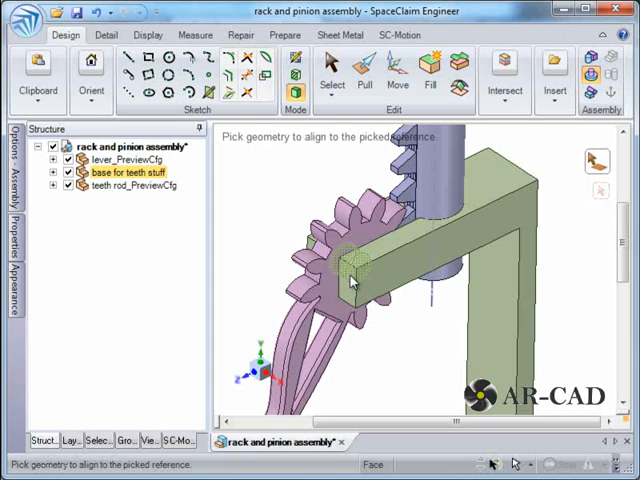
pyautogui.click(52, 160)
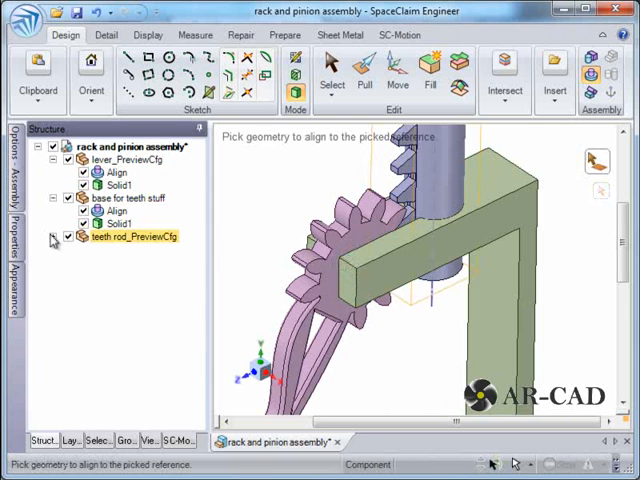
pyautogui.click(53, 236)
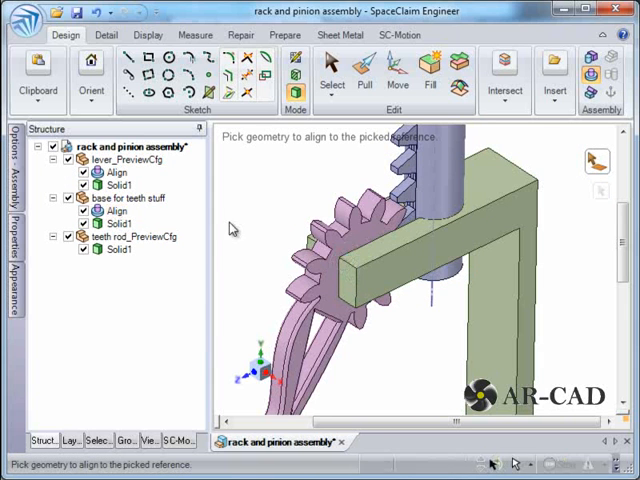
pyautogui.moveTo(277, 207)
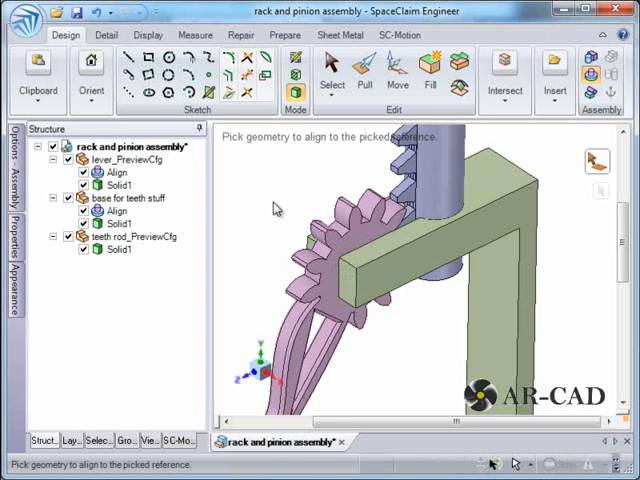
# Apply a Tangent condition between the lever's side face and the base arm face.
pyautogui.click(355, 265)
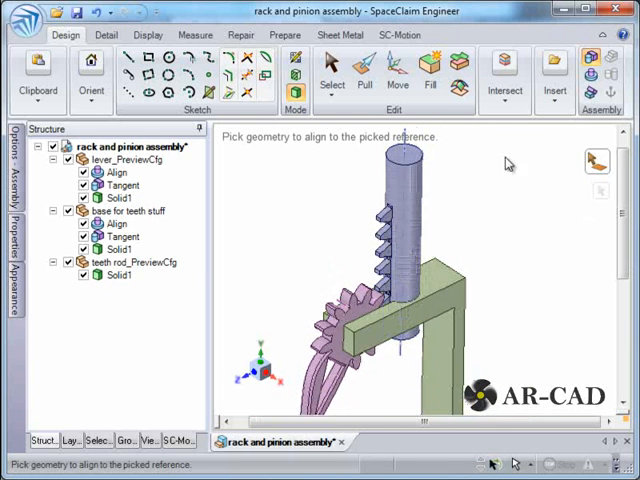
# Align the teeth rod's cylinder with the base hole and orient the rack against the base arm.
pyautogui.click(400, 248)
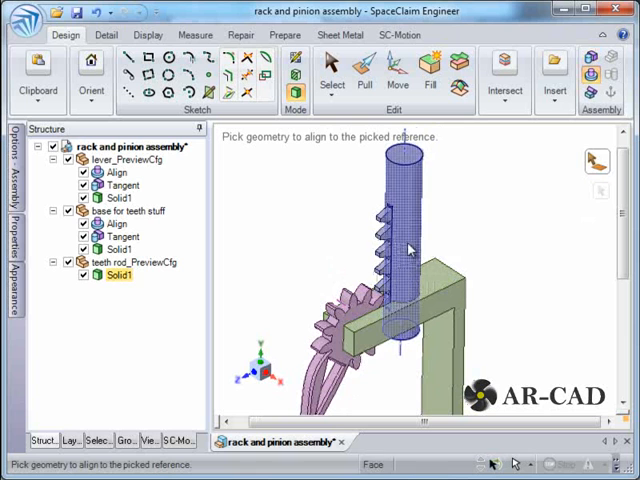
pyautogui.click(408, 320)
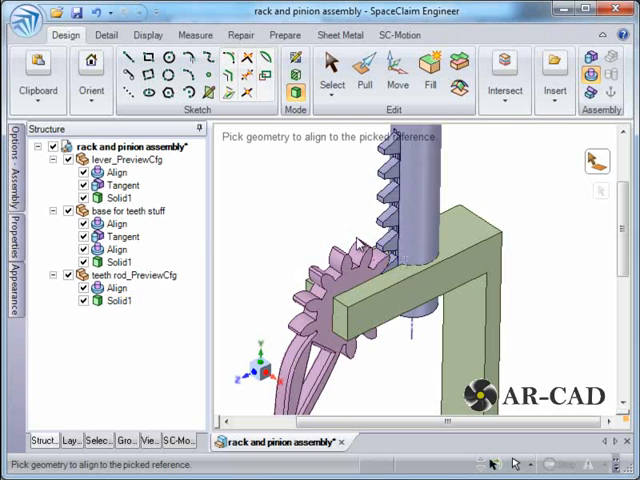
pyautogui.click(408, 265)
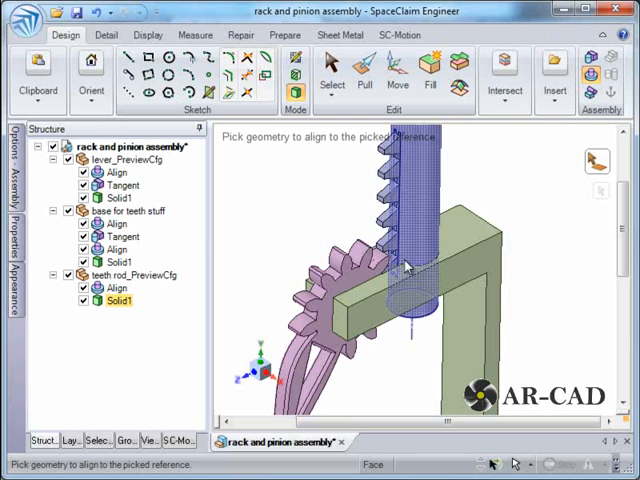
pyautogui.click(410, 260)
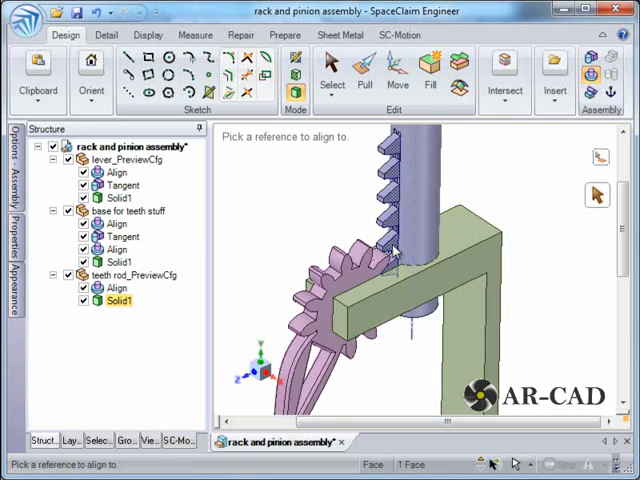
pyautogui.click(420, 300)
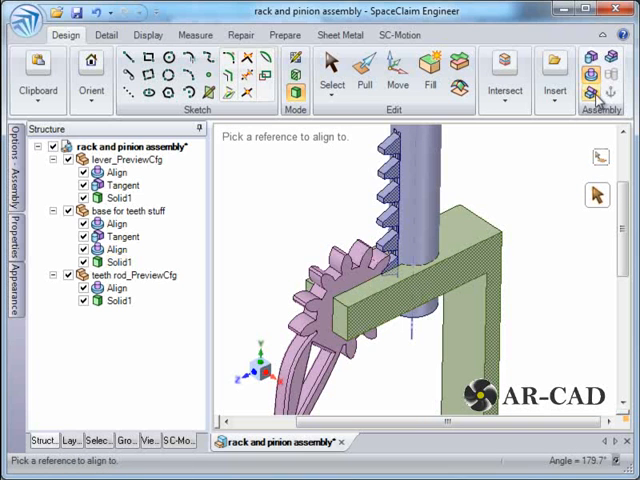
pyautogui.moveTo(534, 250)
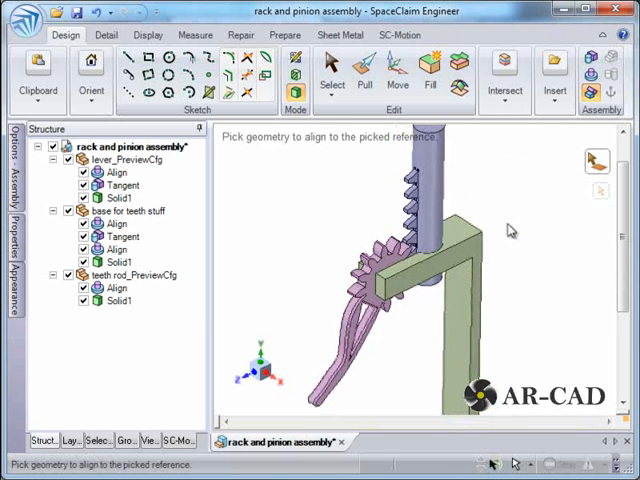
# Hide base for teeth stuff, zoom to the gear mesh and select the lever solid.
pyautogui.click(134, 211)
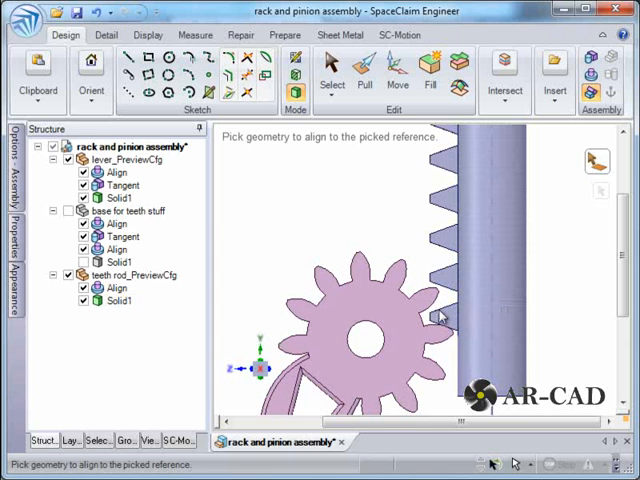
pyautogui.click(365, 340)
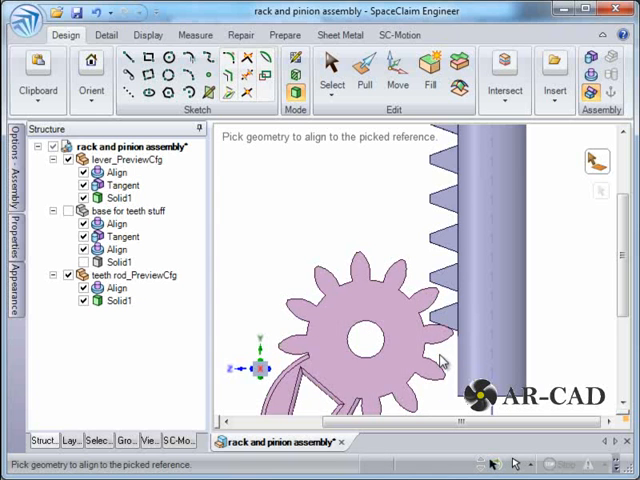
pyautogui.moveTo(443, 357)
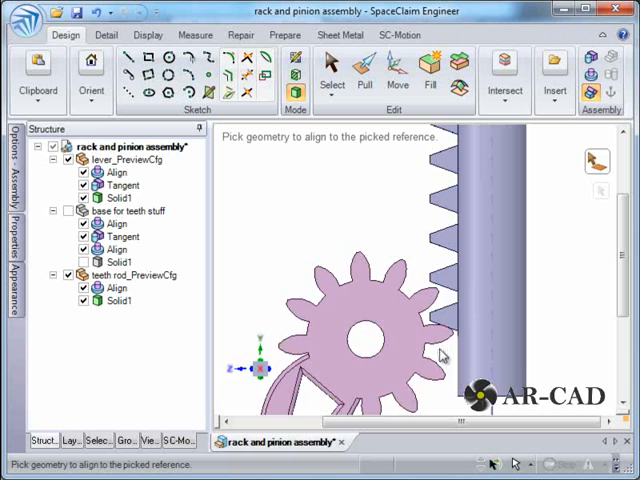
pyautogui.click(420, 300)
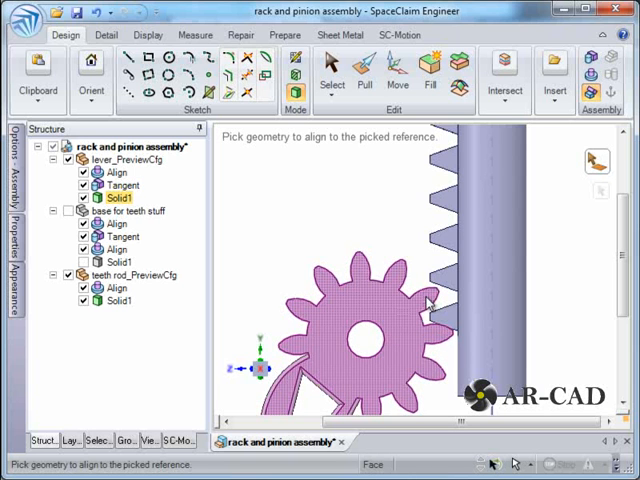
pyautogui.moveTo(450, 338)
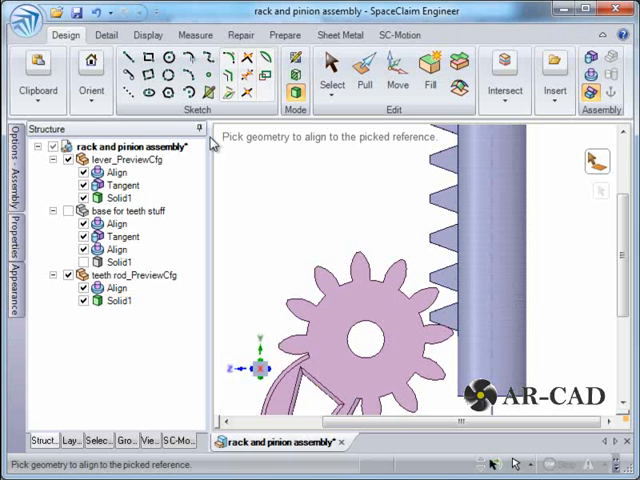
pyautogui.click(196, 35)
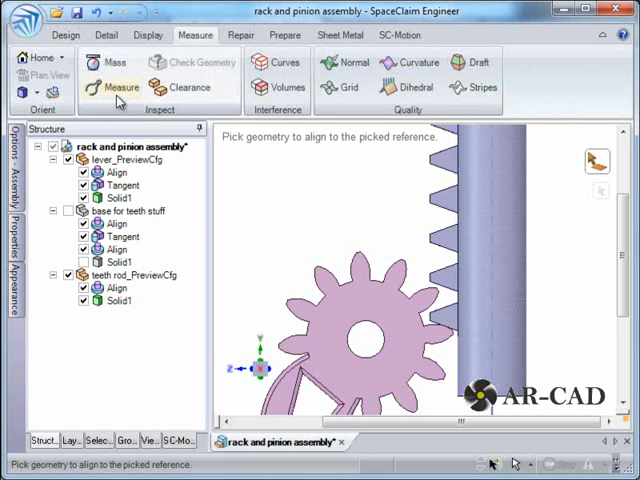
# Measure the pinion tooth to rack teeth gap, reading 19.9491 mm.
pyautogui.click(121, 88)
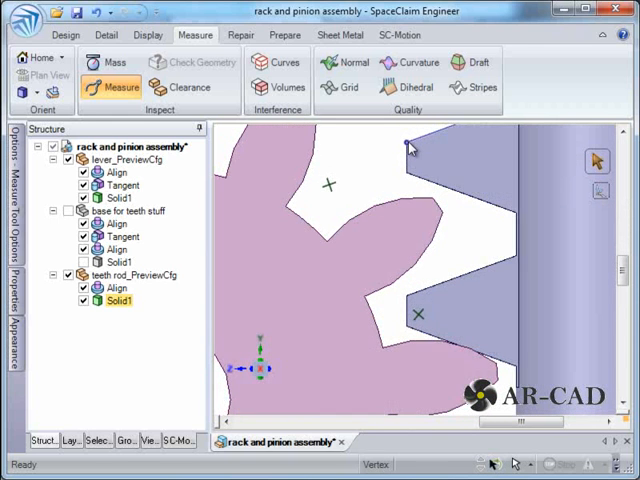
pyautogui.moveTo(410, 300)
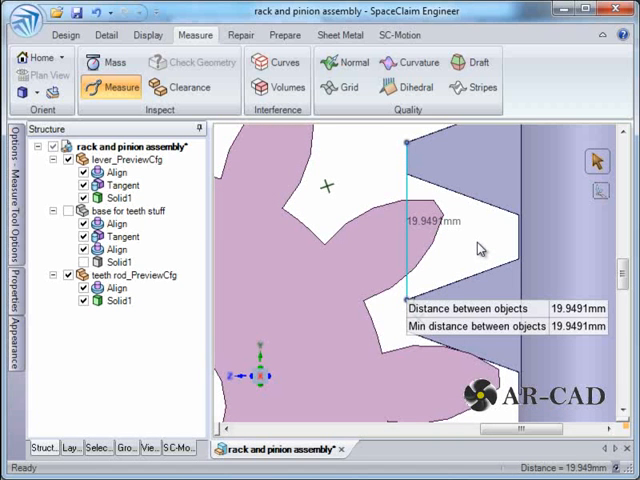
pyautogui.moveTo(404, 170)
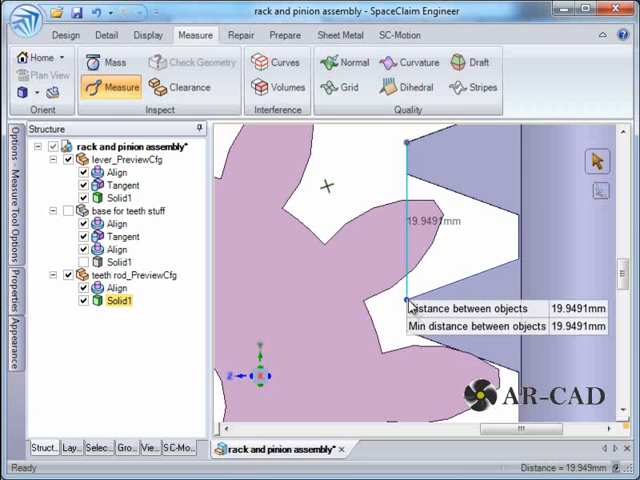
pyautogui.moveTo(480, 273)
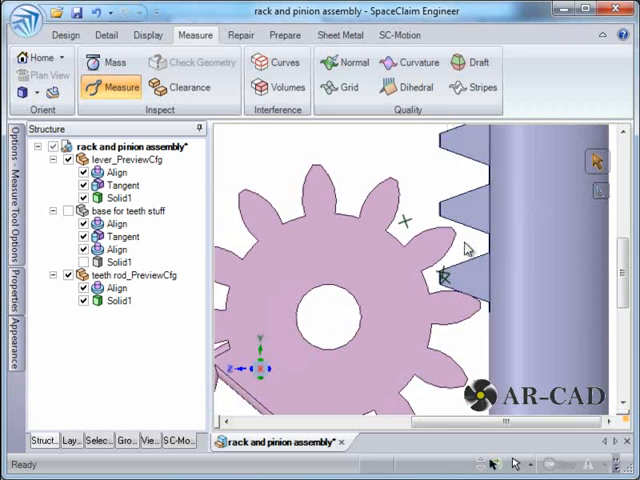
# Sketch a circle about 76.2 mm across centred over the pinion teeth.
pyautogui.click(478, 262)
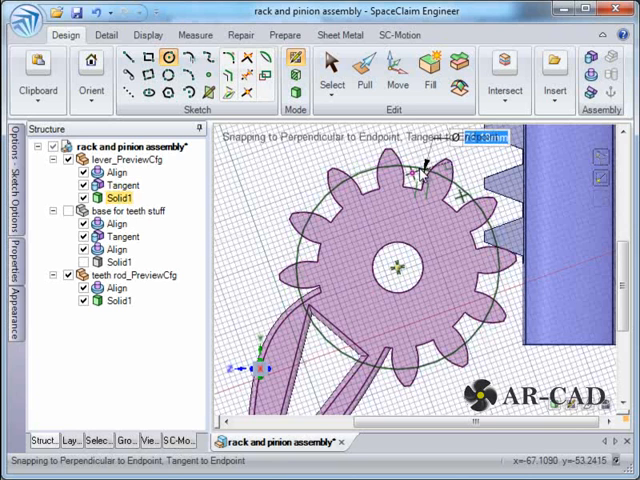
pyautogui.write('12')
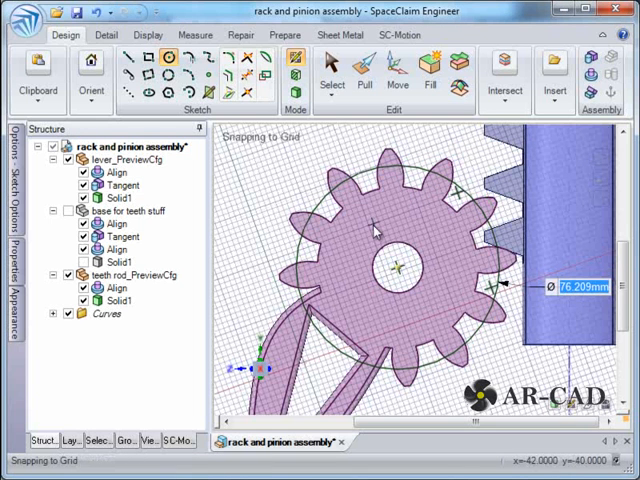
pyautogui.moveTo(320, 290)
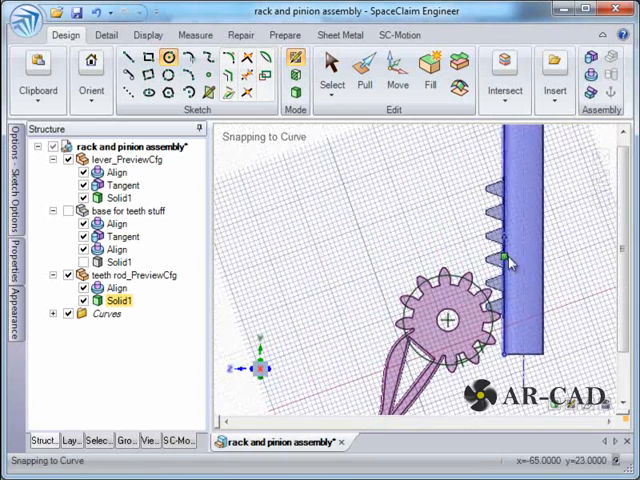
# Sketch a line along the rack teeth and pull the circle and line into surfaces.
pyautogui.click(331, 82)
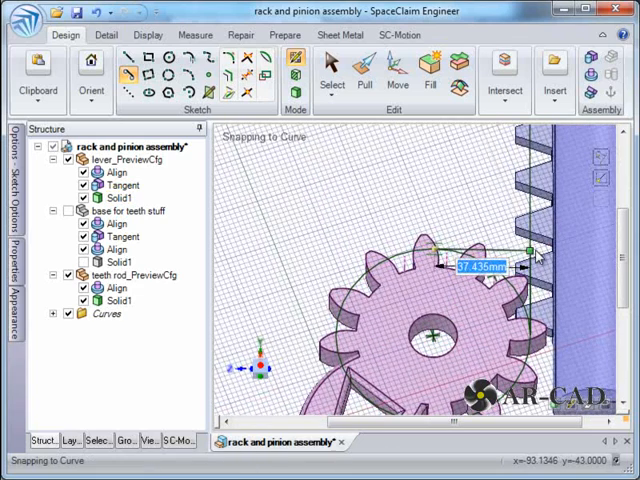
pyautogui.click(331, 75)
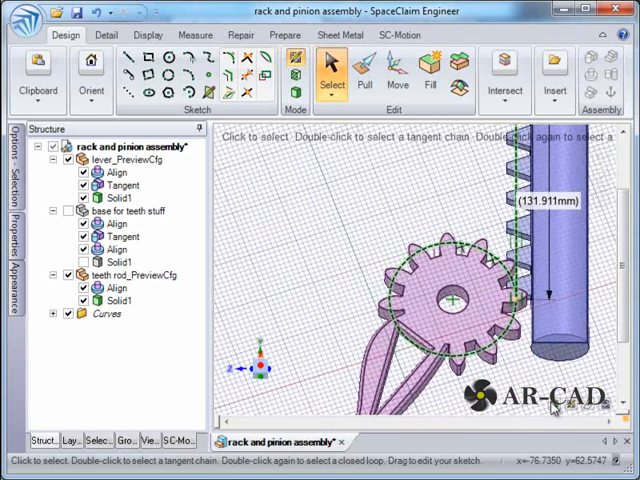
pyautogui.click(363, 65)
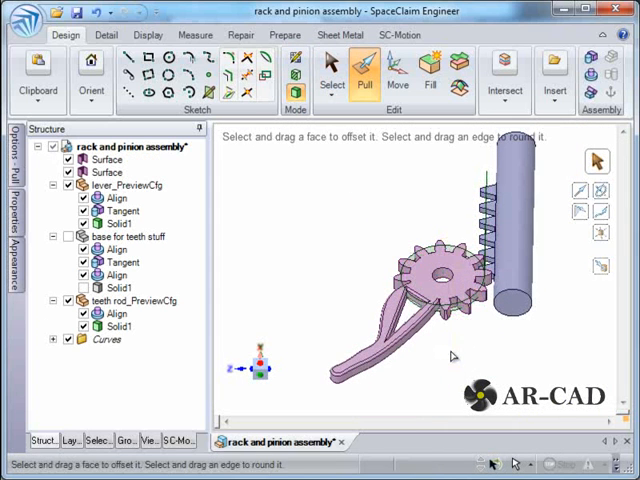
# Move the surfaces into the lever and teeth rod components and apply a Gear condition.
pyautogui.click(331, 75)
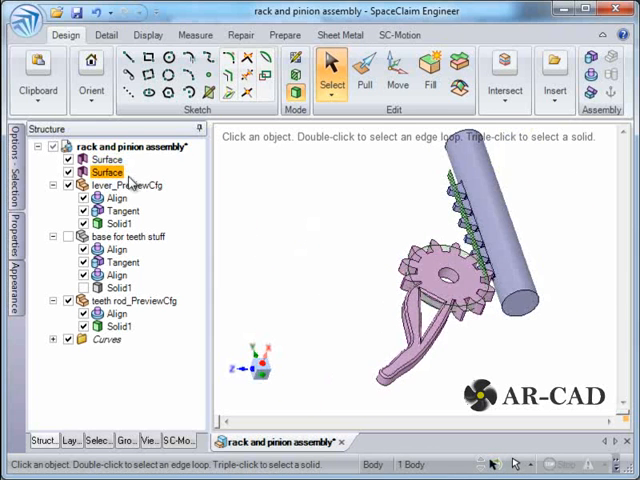
pyautogui.click(105, 160)
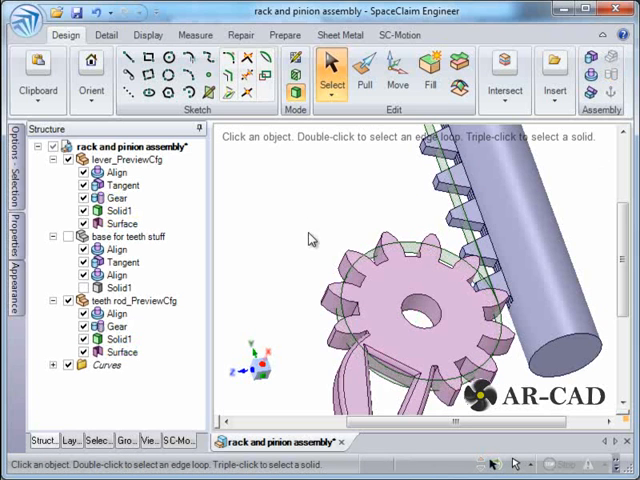
# Delete the Curves group and its Line, and make base for teeth stuff visible again.
pyautogui.click(122, 352)
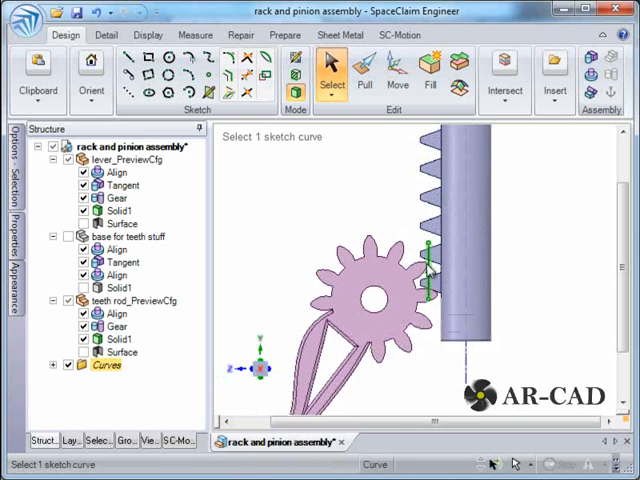
pyautogui.click(103, 379)
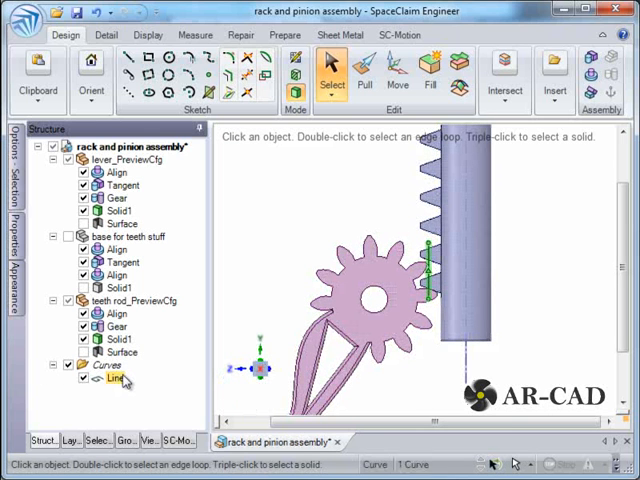
pyautogui.click(110, 378)
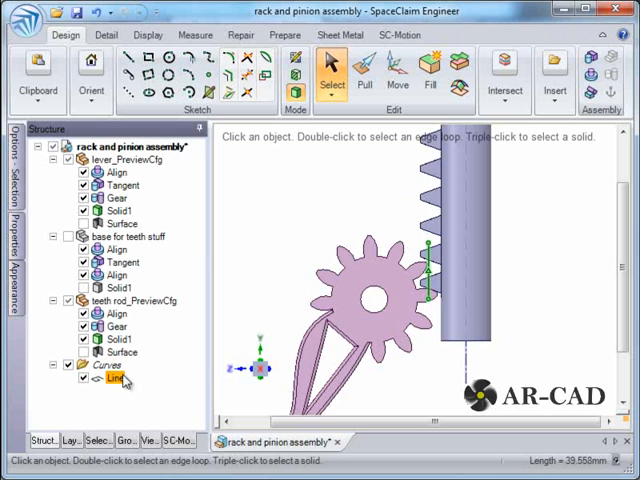
pyautogui.click(107, 380)
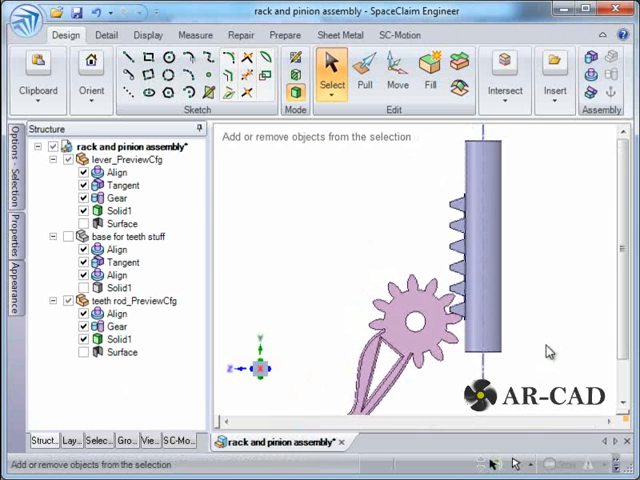
pyautogui.click(116, 235)
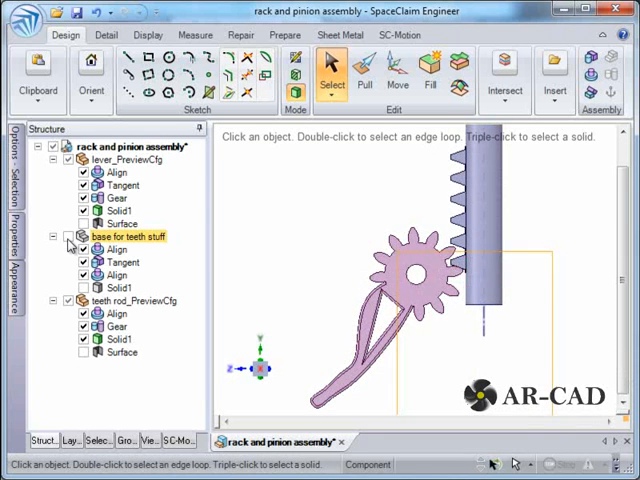
pyautogui.click(116, 249)
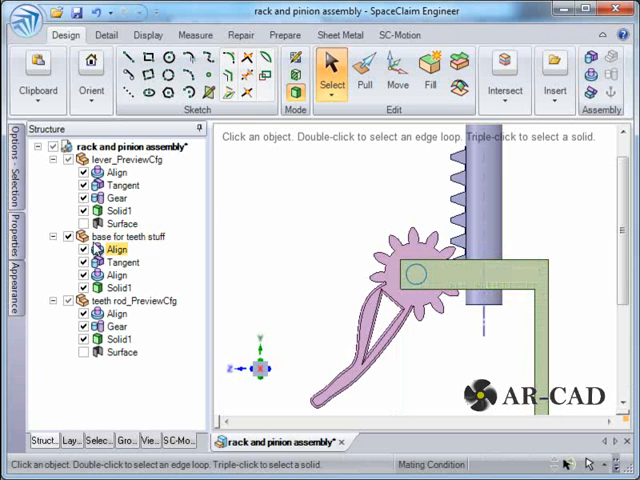
pyautogui.click(156, 65)
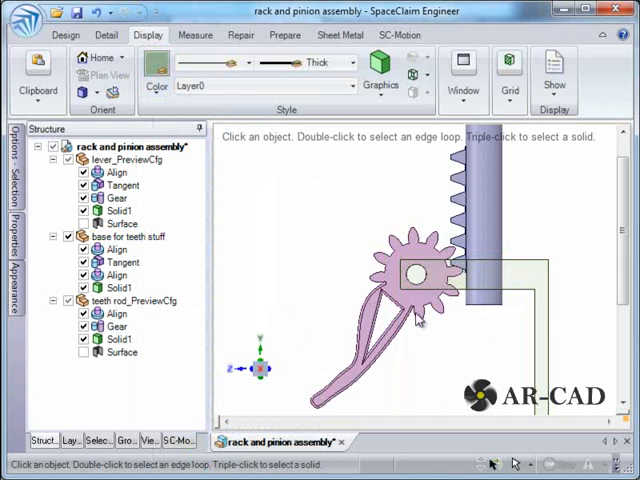
# Anchor the 'base for teeth stuff' component from the Design tab's Assembly group.
pyautogui.click(122, 160)
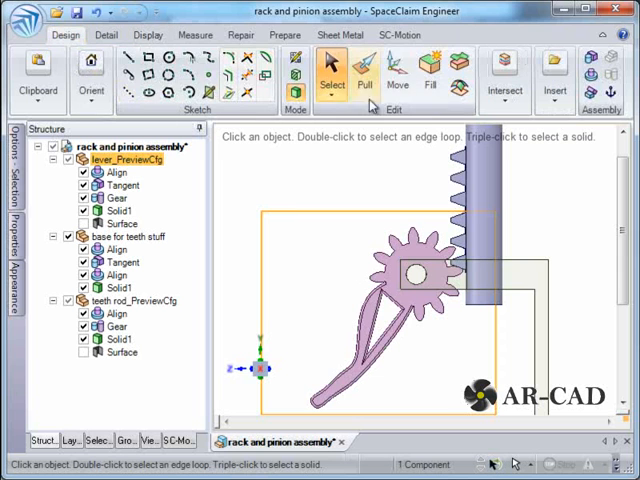
pyautogui.click(397, 75)
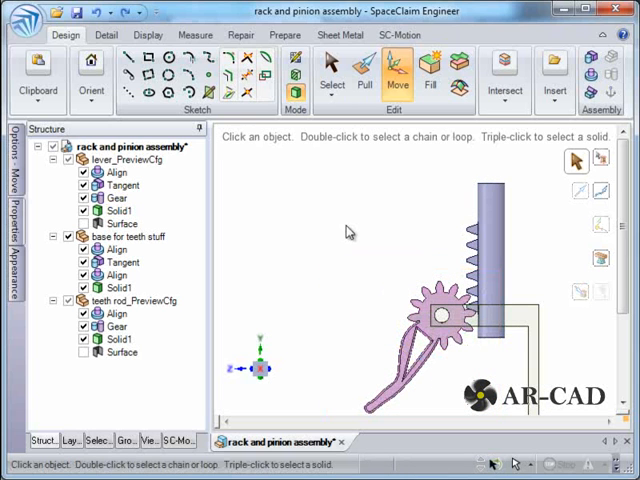
pyautogui.click(520, 320)
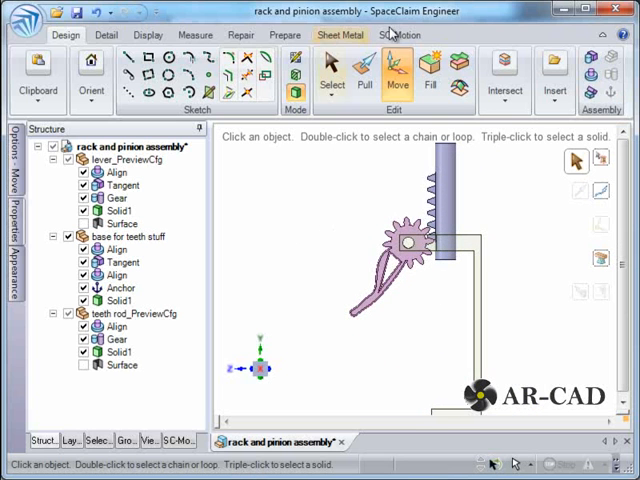
# Set a 150 degree/s joint input on Align(Cylindrical):1 in SC-Motion and simulate.
pyautogui.click(399, 35)
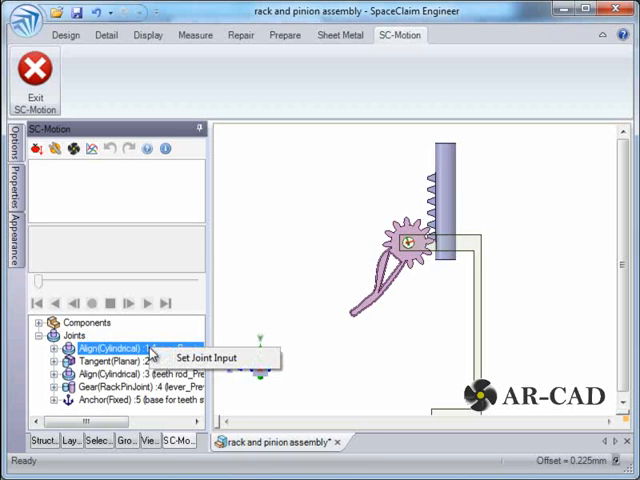
pyautogui.click(206, 357)
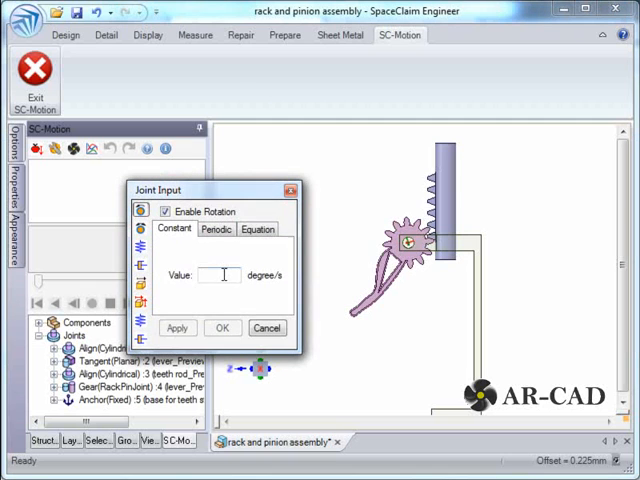
pyautogui.write('150')
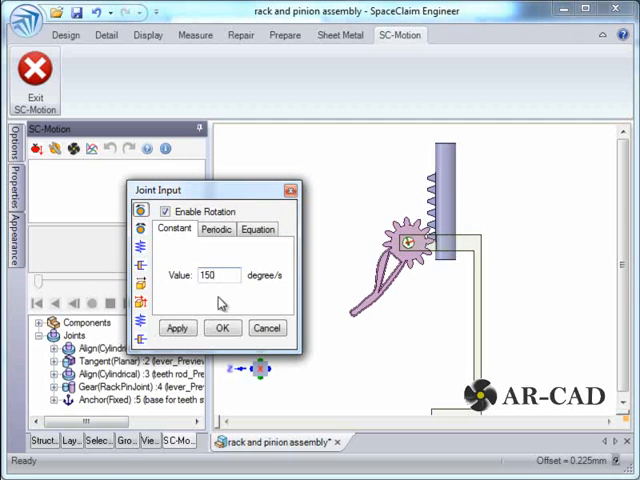
pyautogui.click(223, 328)
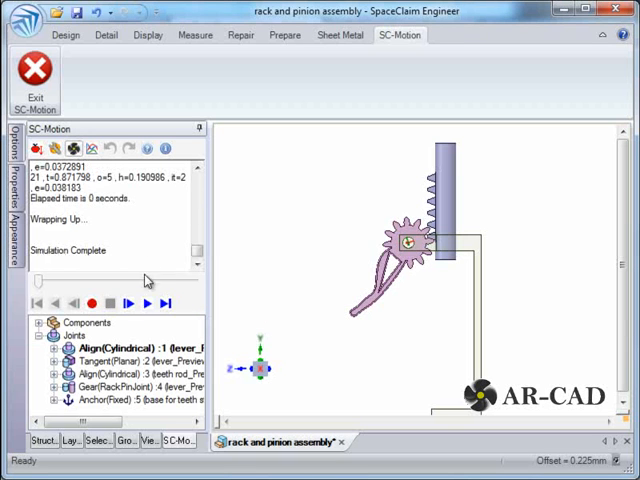
# Play the 50-frame rack-and-pinion animation to the end, then exit SC-Motion.
pyautogui.click(147, 303)
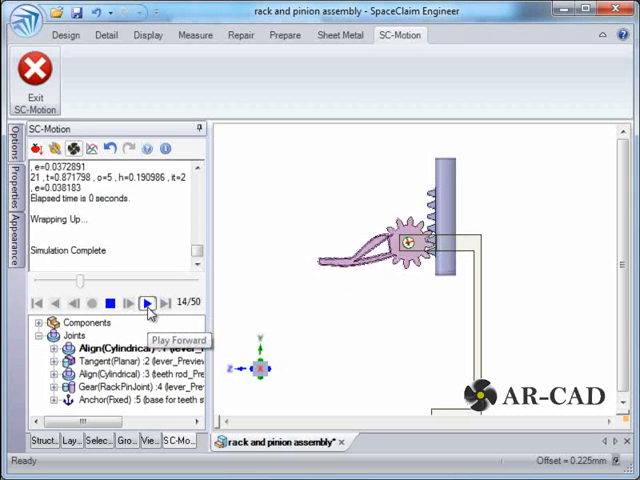
pyautogui.click(147, 303)
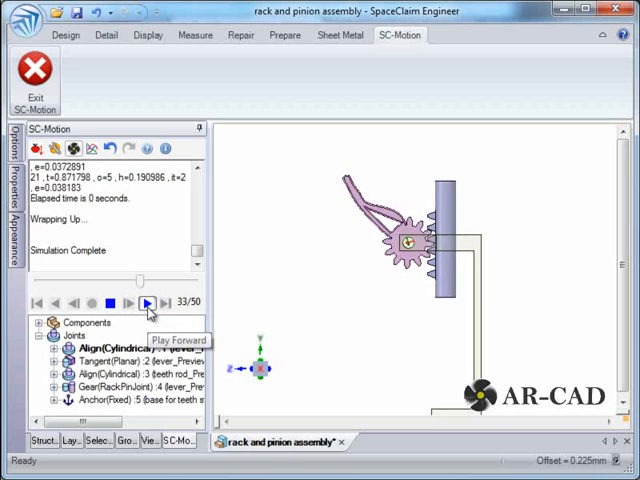
pyautogui.click(146, 303)
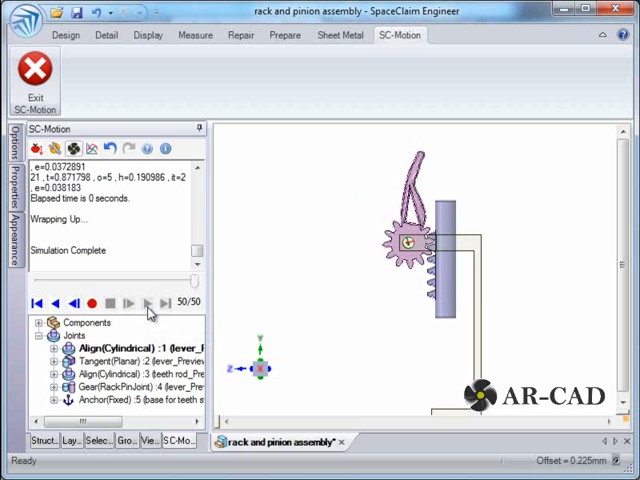
pyautogui.click(38, 303)
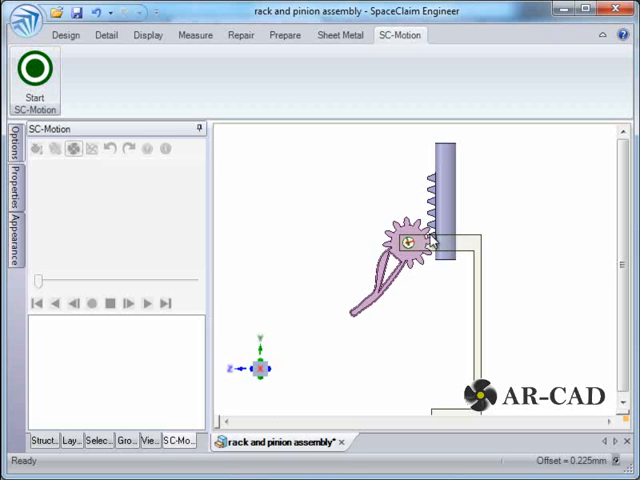
pyautogui.moveTo(432, 245)
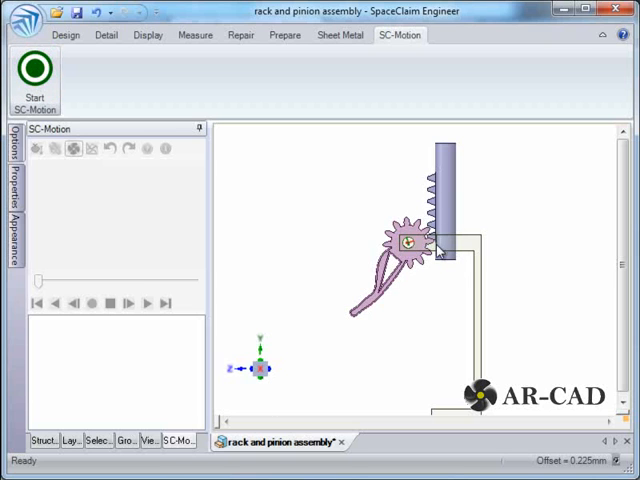